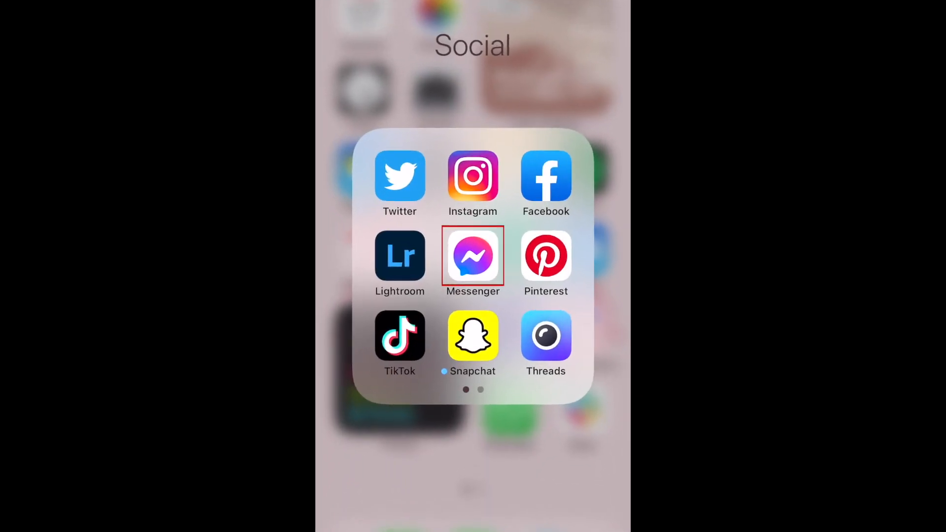
# Step: Launch Messenger from the Social folder to reach the chats list
pyautogui.click(472, 256)
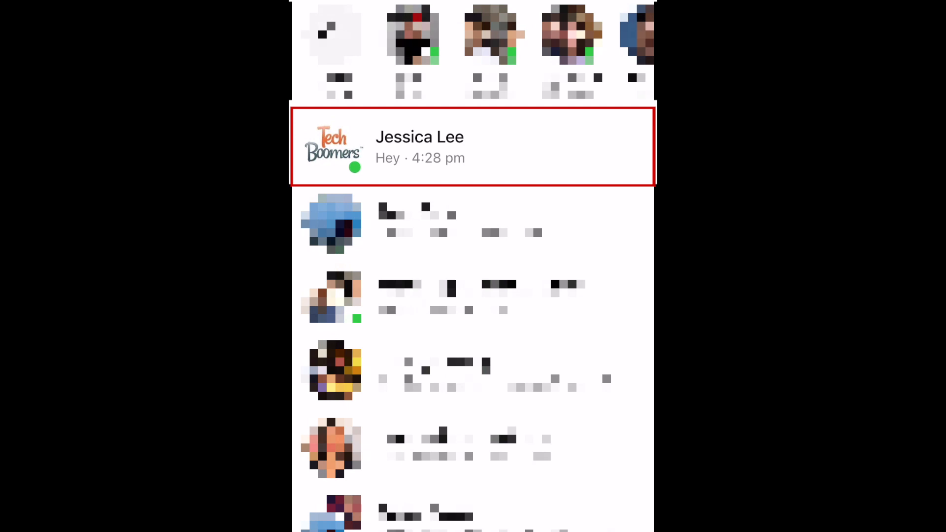
pyautogui.click(442, 148)
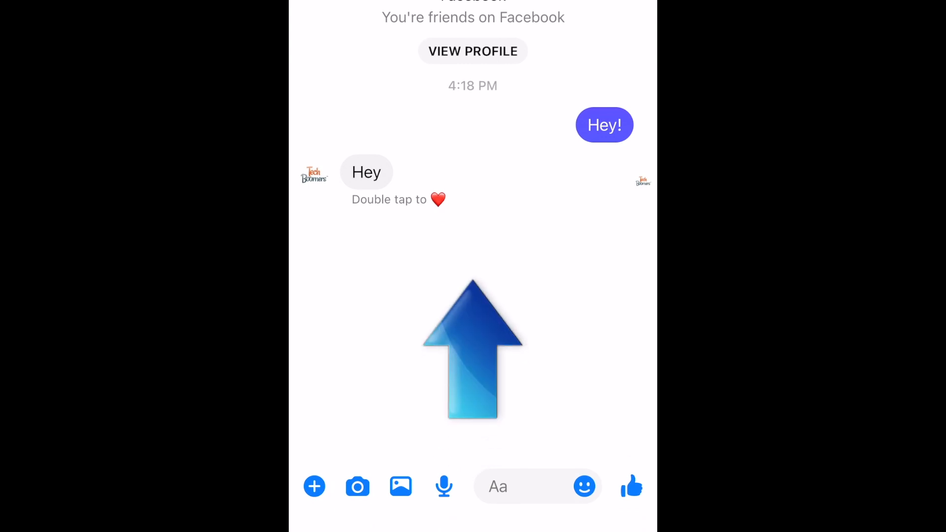
pyautogui.scroll(3)
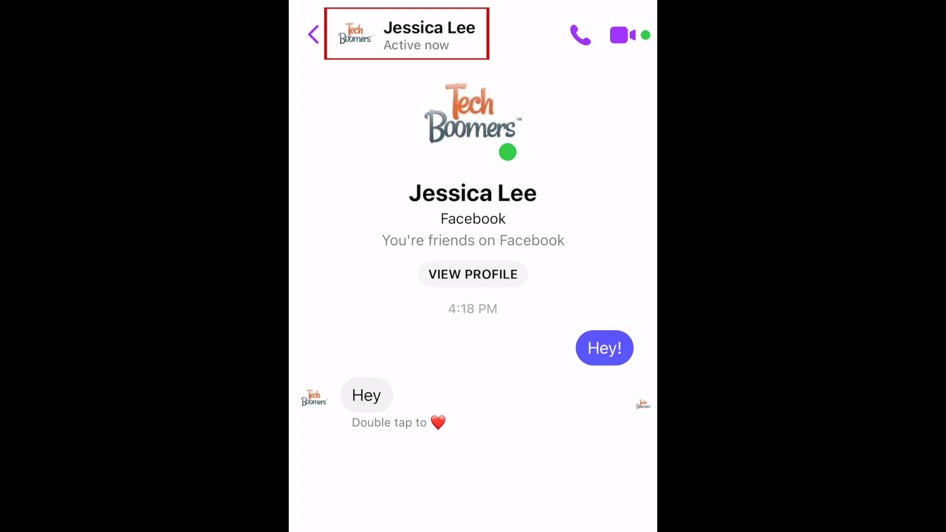
pyautogui.click(429, 35)
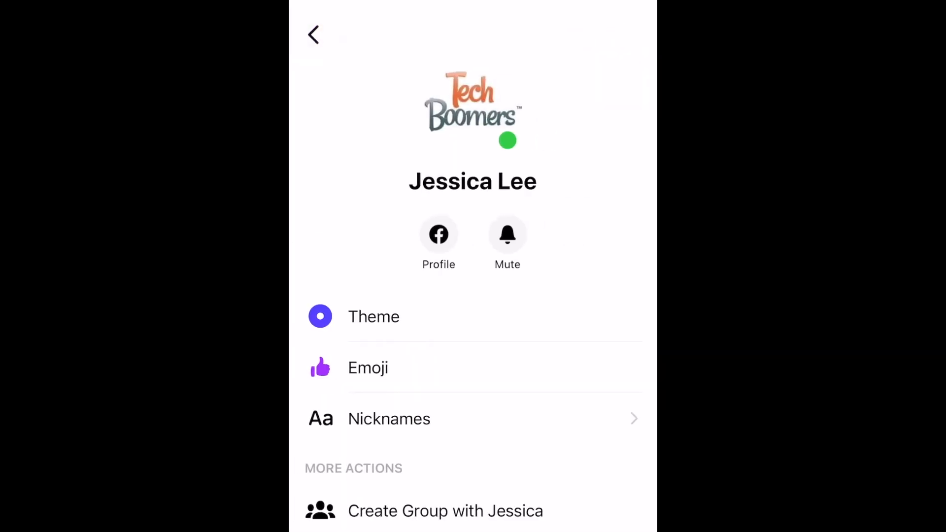
pyautogui.scroll(-3)
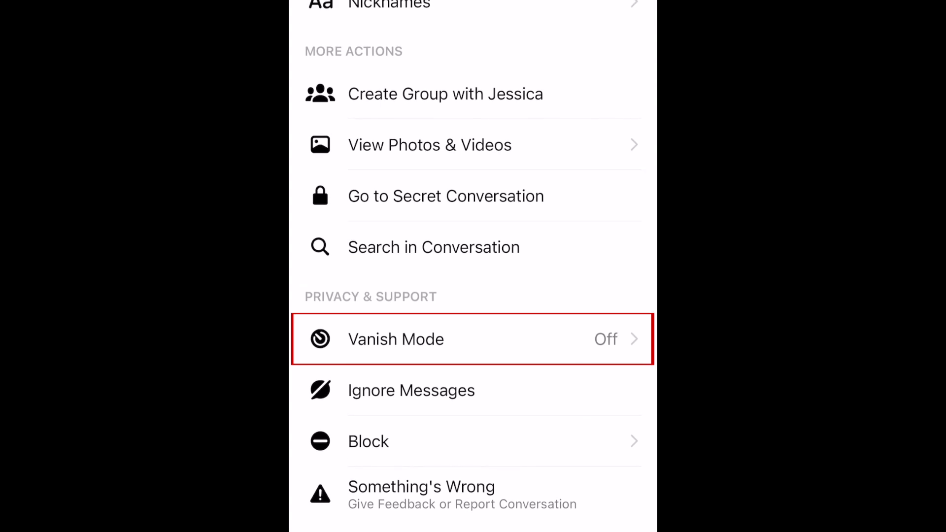
pyautogui.click(396, 339)
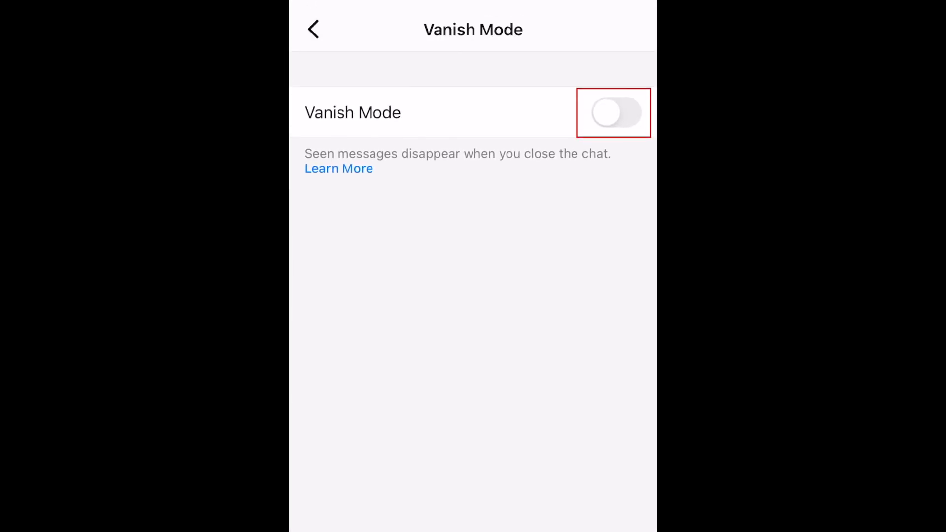
pyautogui.click(615, 112)
pyautogui.write('Hey!')
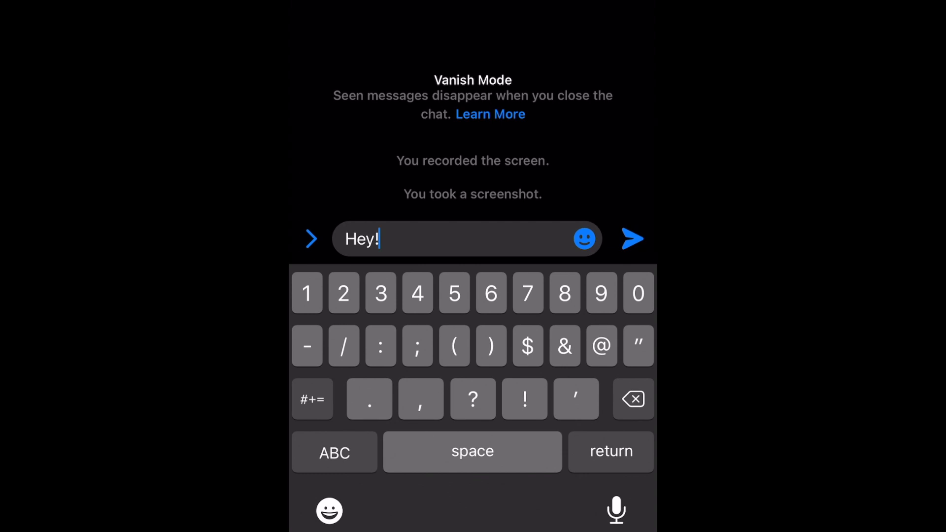
# Step: Send the drafted "Hey!" greeting while Vanish Mode is active
pyautogui.click(633, 239)
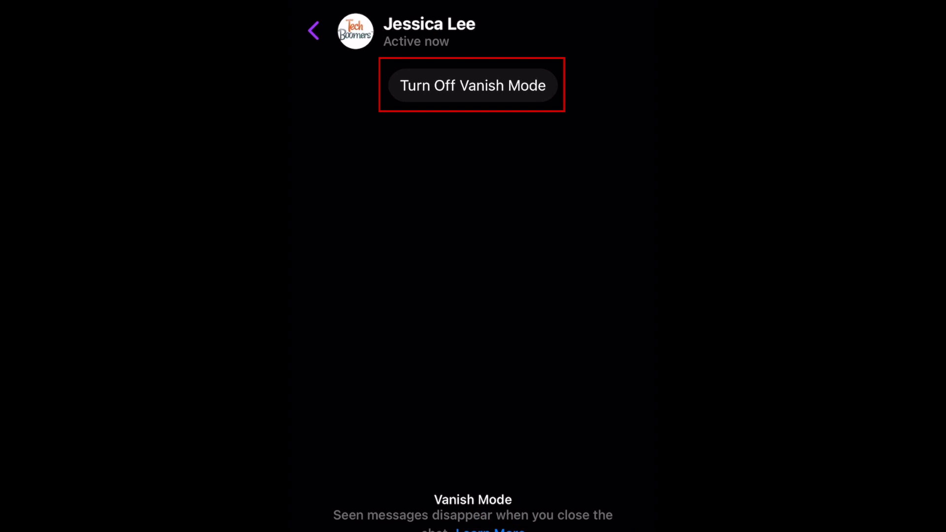
pyautogui.click(473, 85)
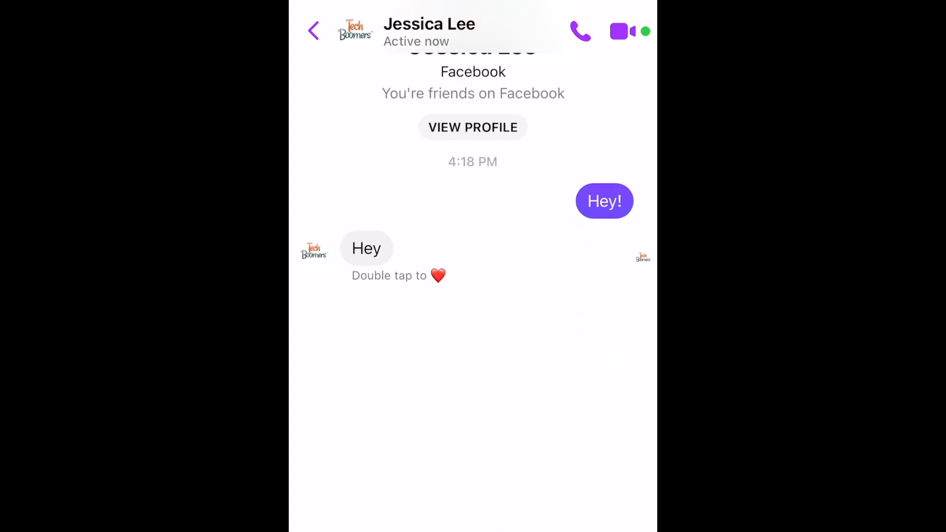